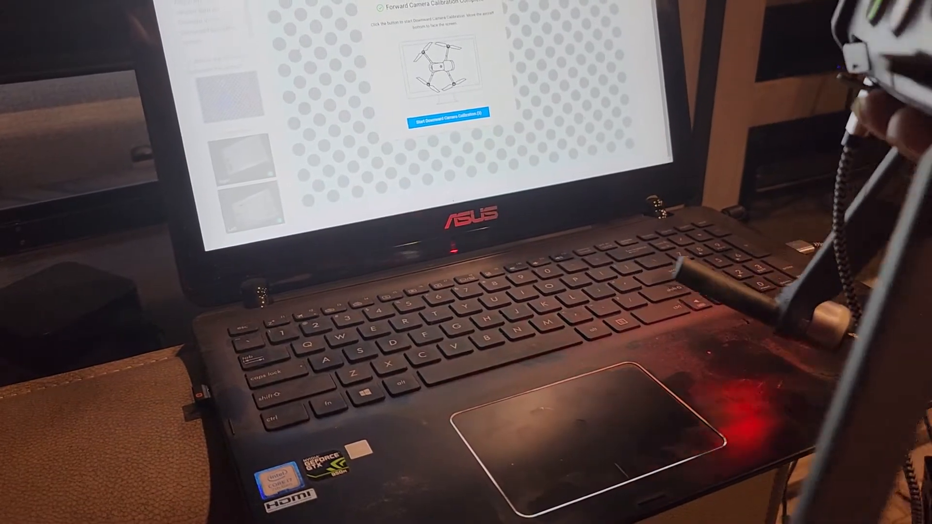
Step: Start the downward camera calibration so the dot pattern displays
{"action": "left_click", "coordinate": [449, 117]}
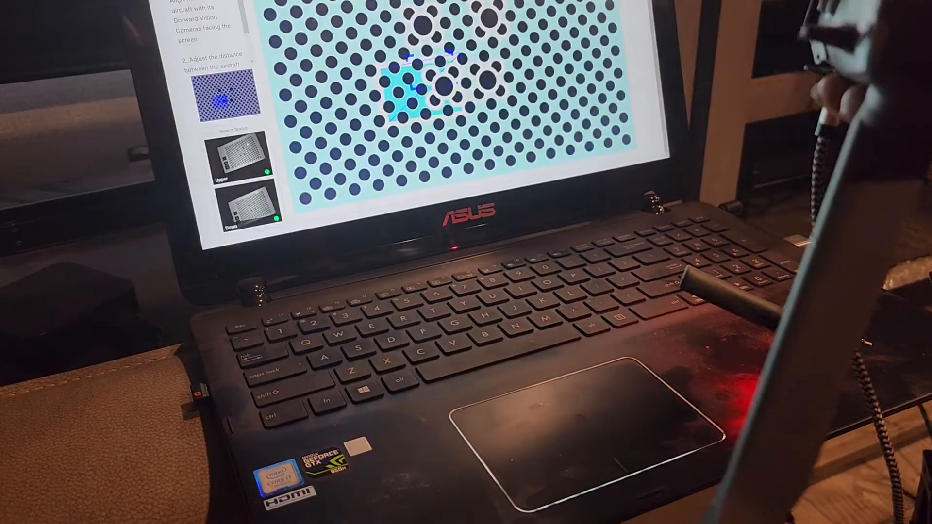